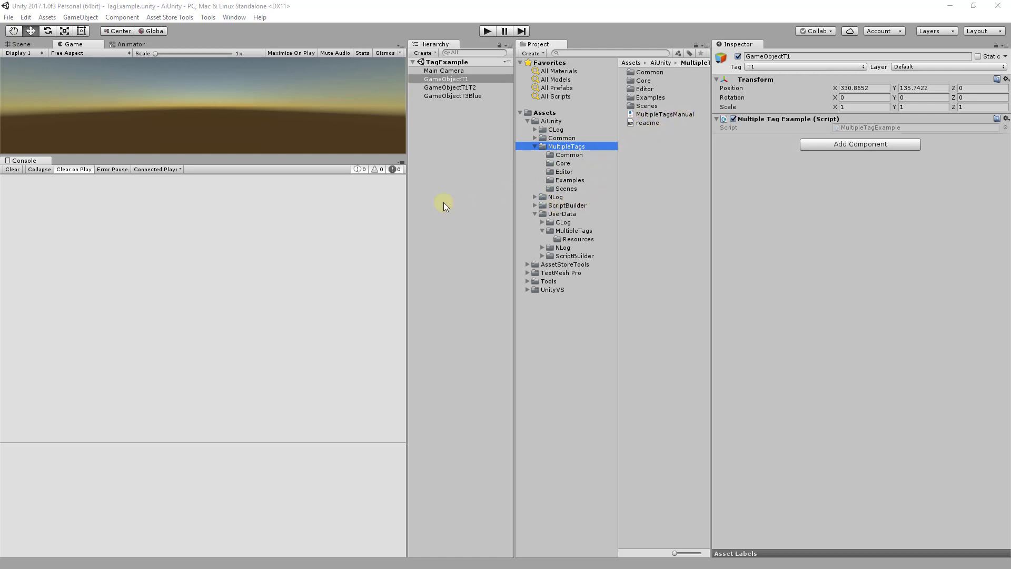
mouse_move(325, 213)
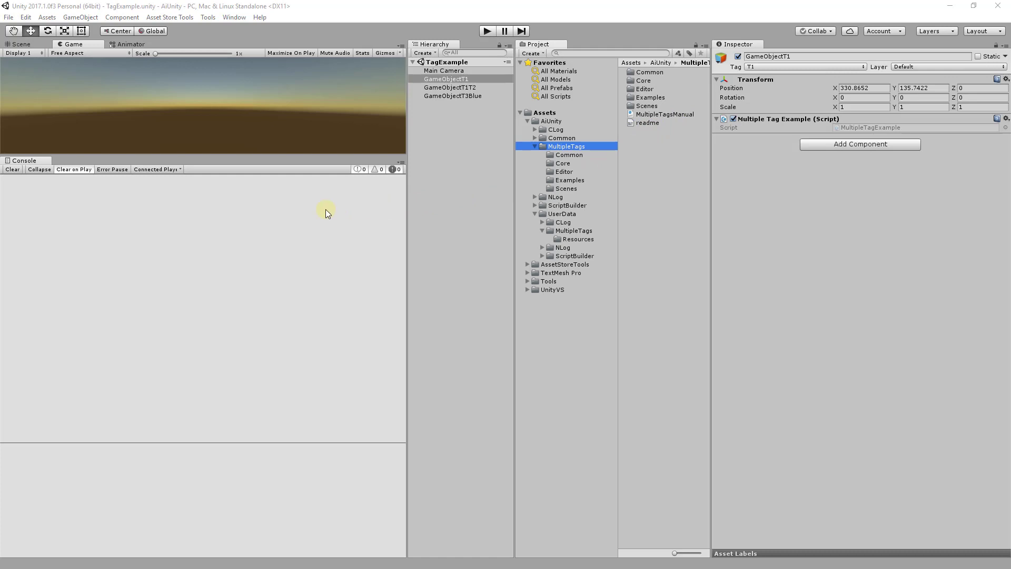
mouse_move(296, 209)
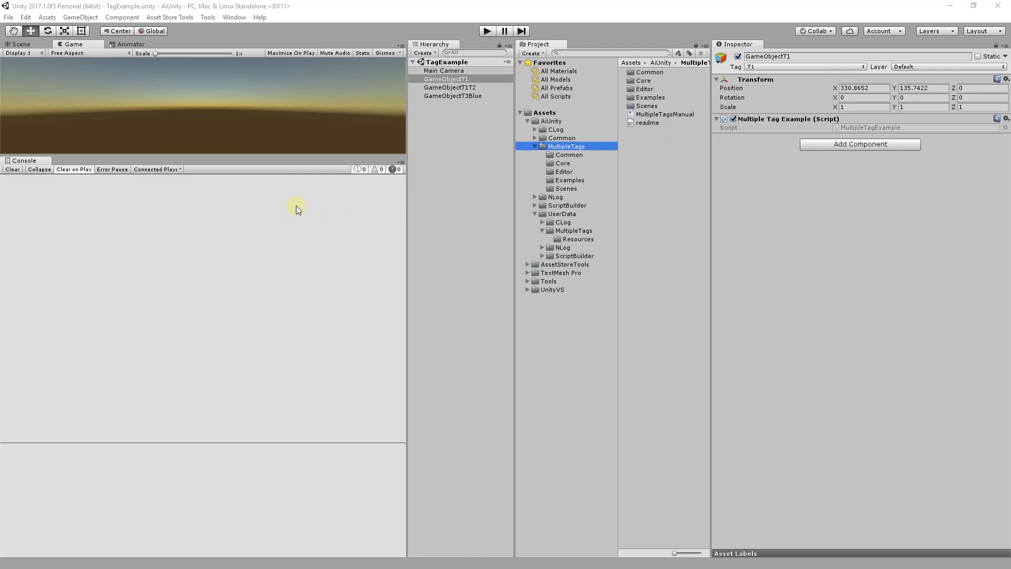
Step: Launch MultipleTags from Tools > AiUnity and select GameObjectT1 to show its T1 tag
left_click(207, 17)
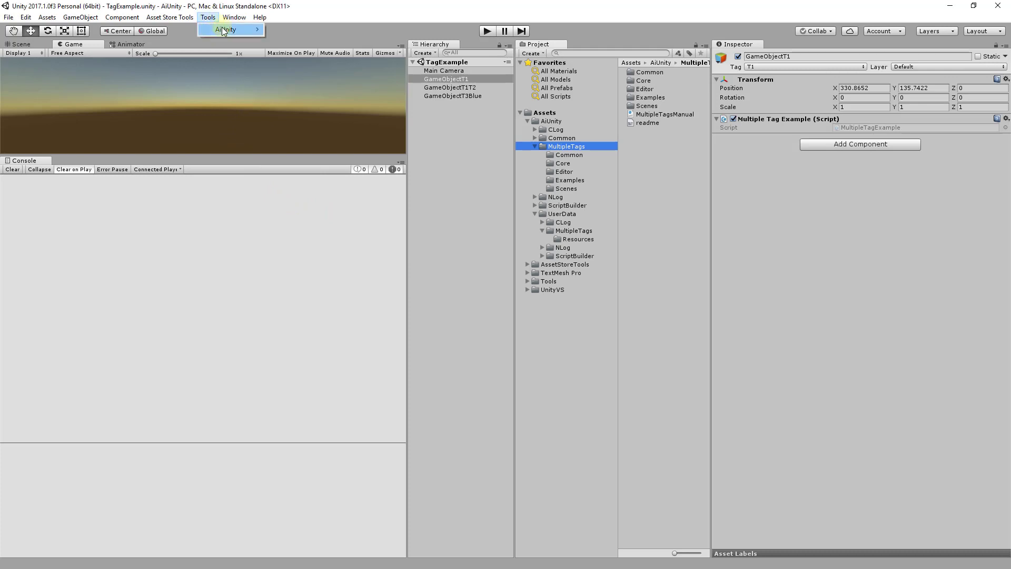
left_click(226, 30)
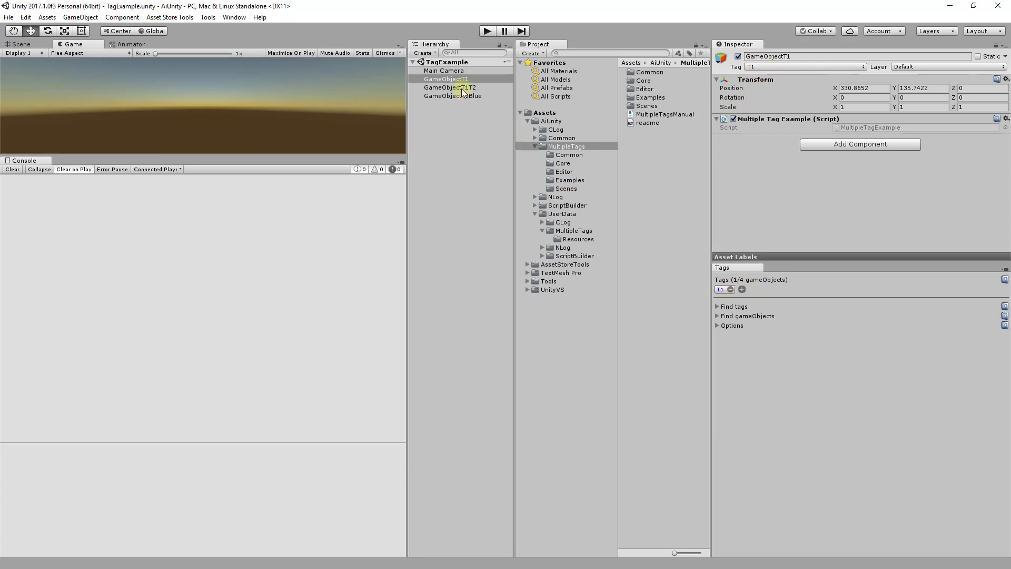
left_click(446, 79)
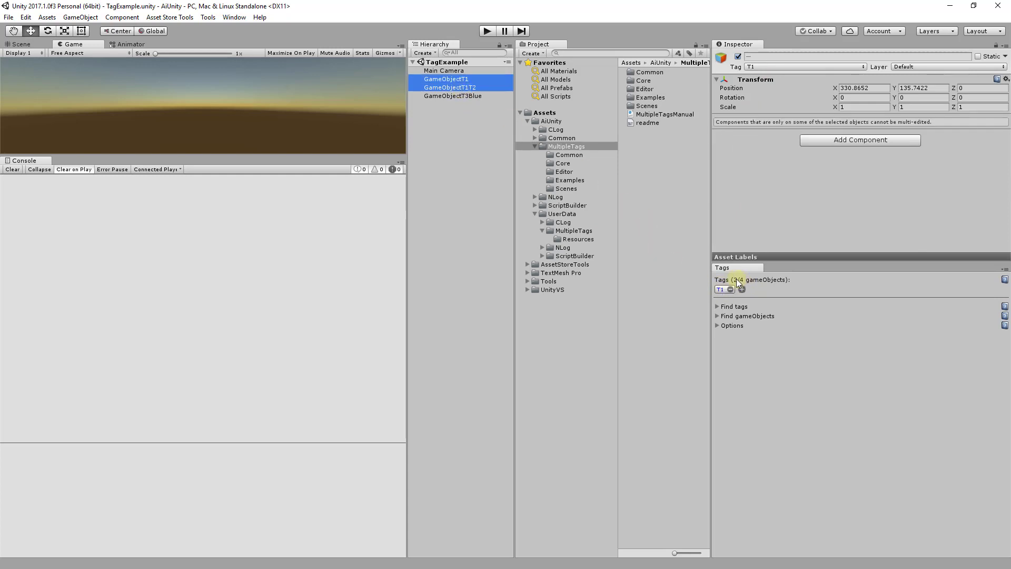
left_click(444, 79)
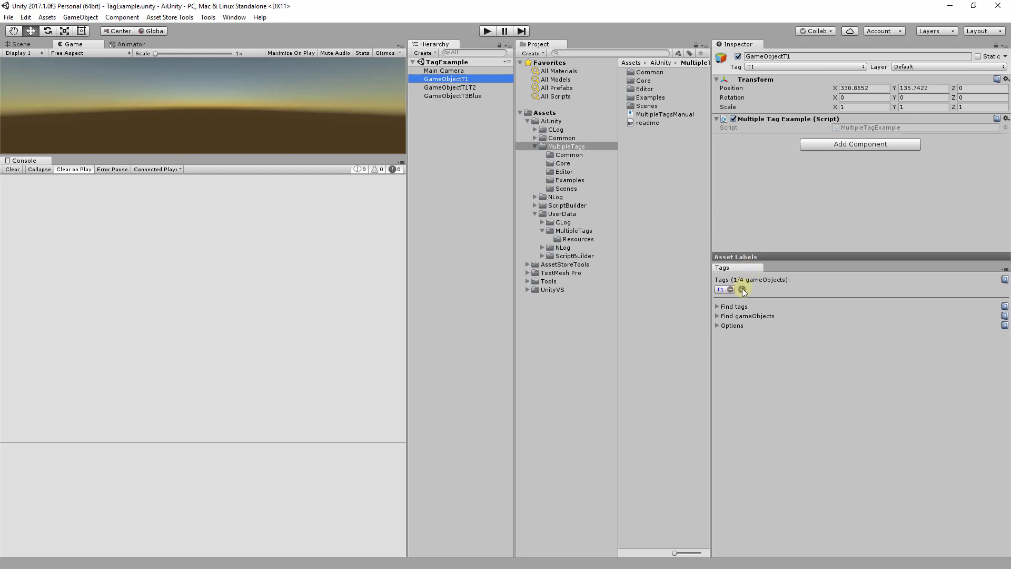
Step: Add T2 as a second tag on GameObjectT1 and bring up Tags & Layers via Add Tag
left_click(741, 288)
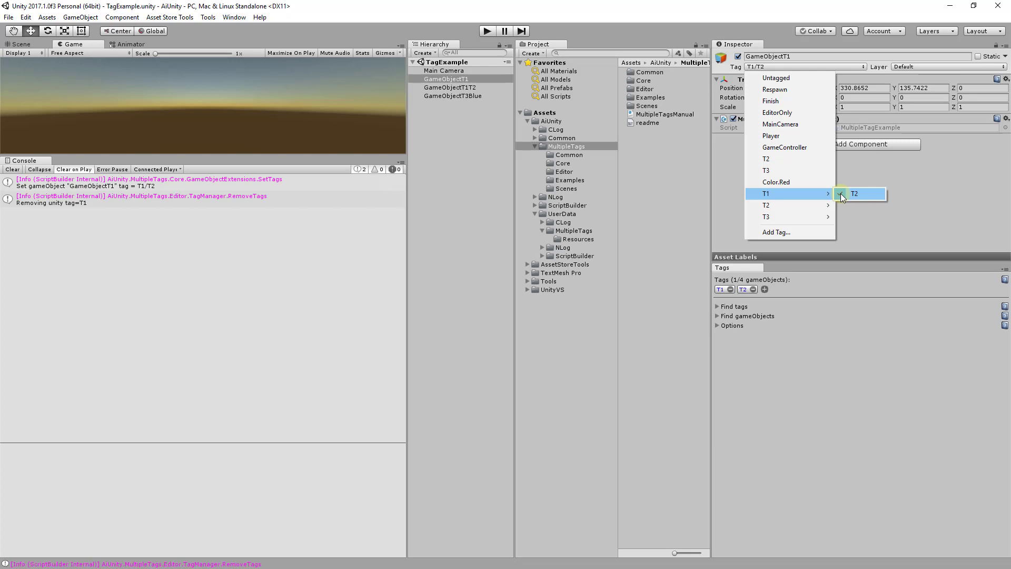
left_click(853, 193)
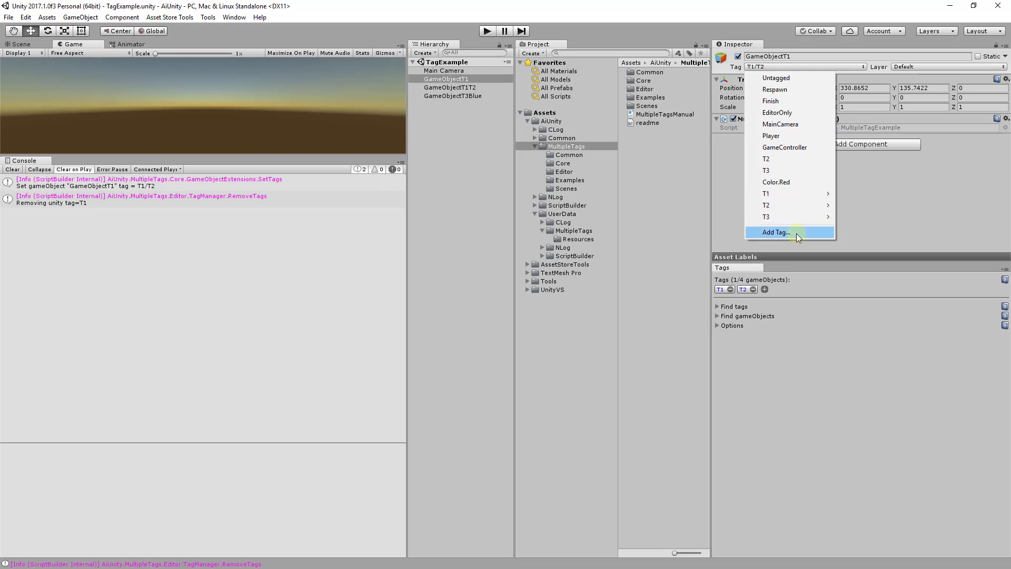
left_click(776, 232)
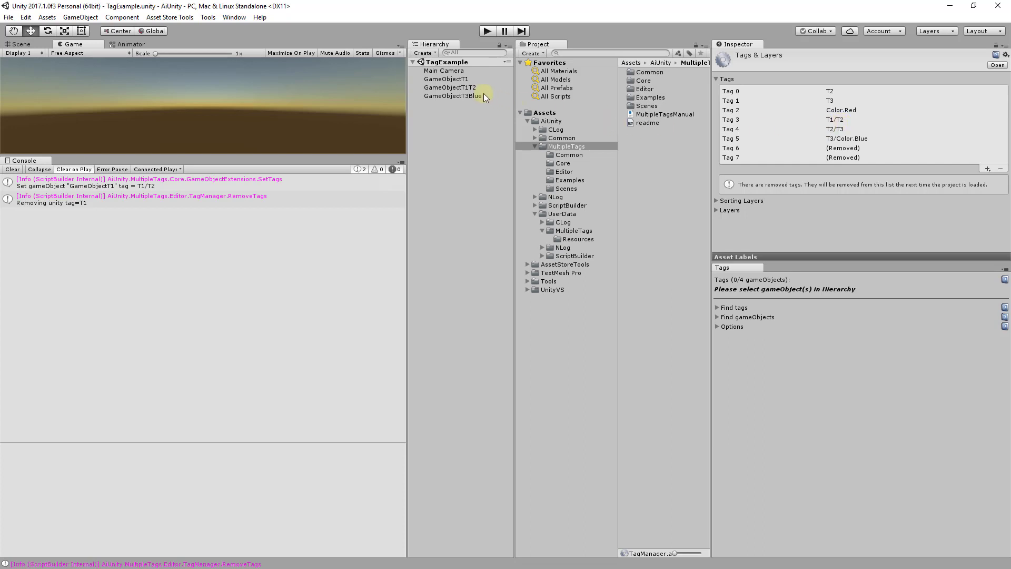
Step: Expand Find tags for GameObjectT1 and restrict the list to Used tags
left_click(446, 79)
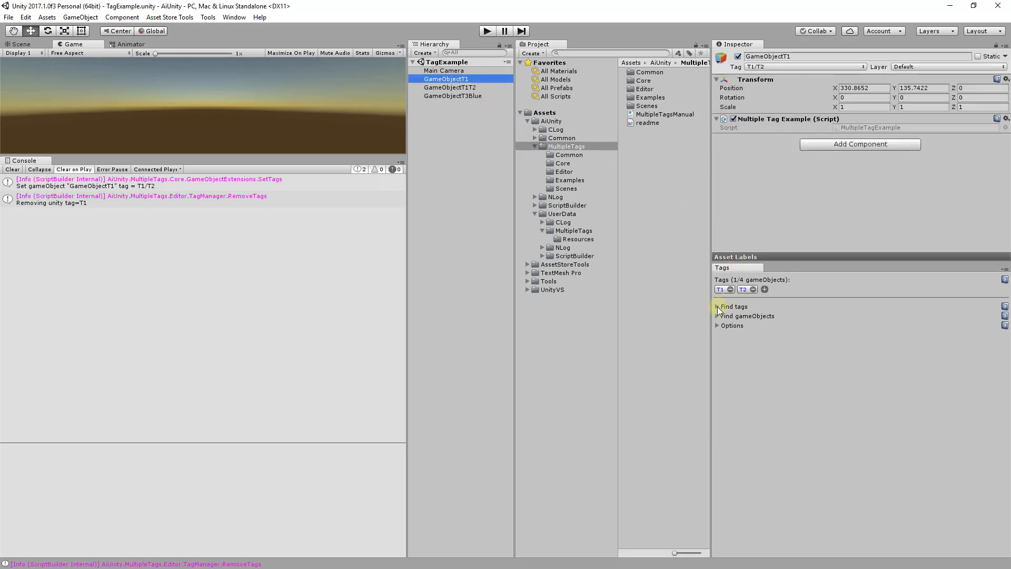
left_click(719, 305)
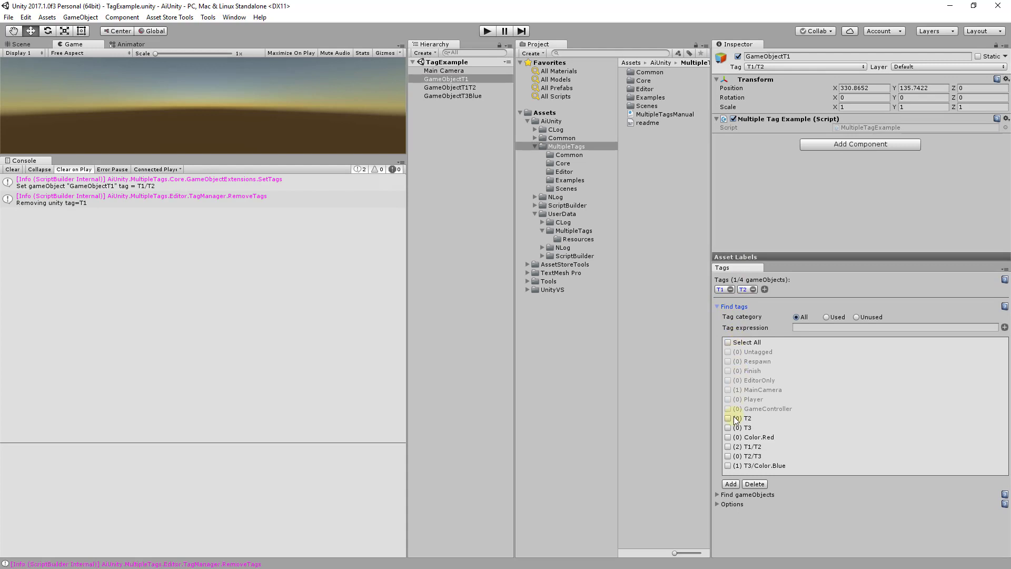
left_click(834, 317)
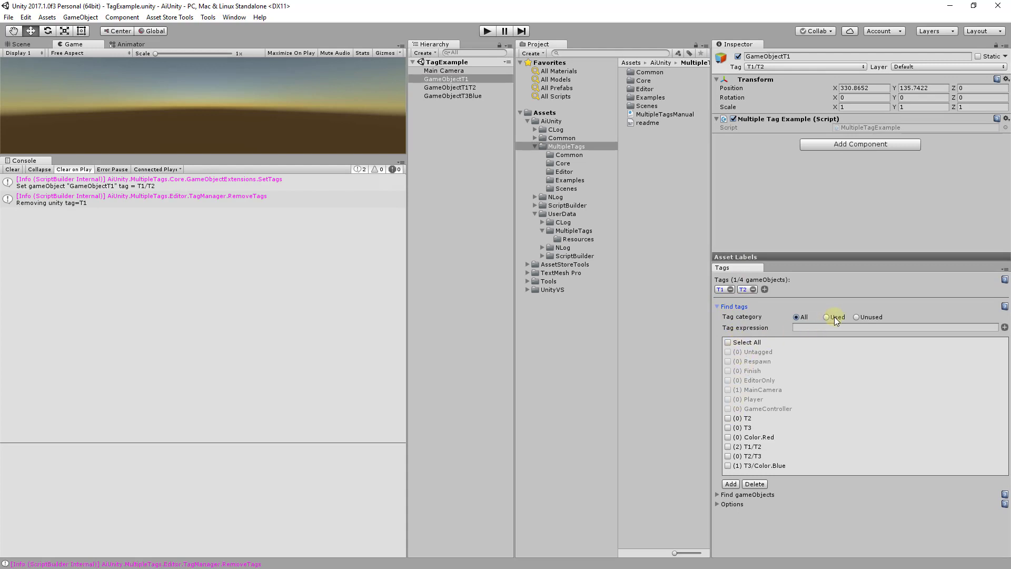
left_click(826, 317)
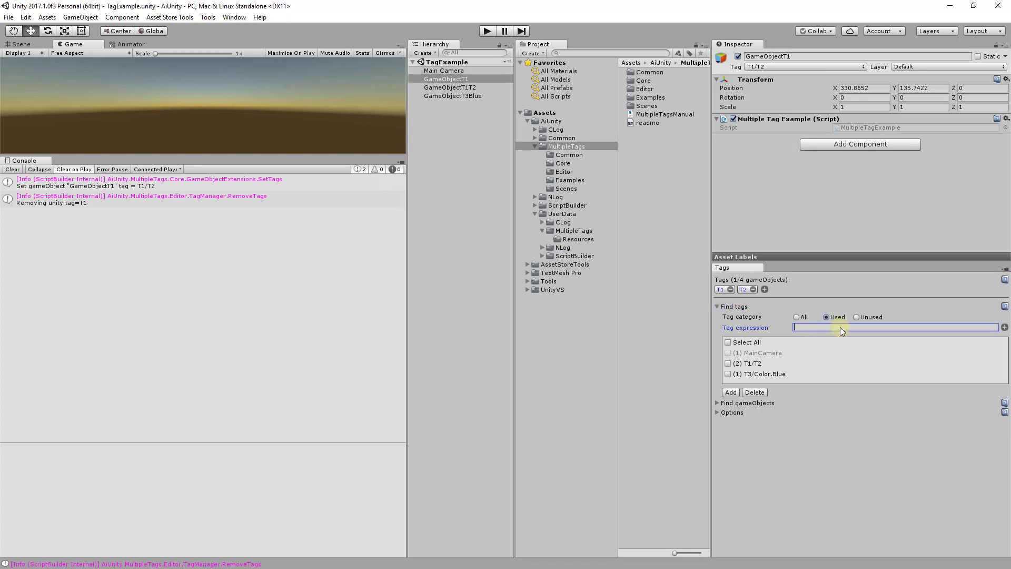
mouse_move(978, 327)
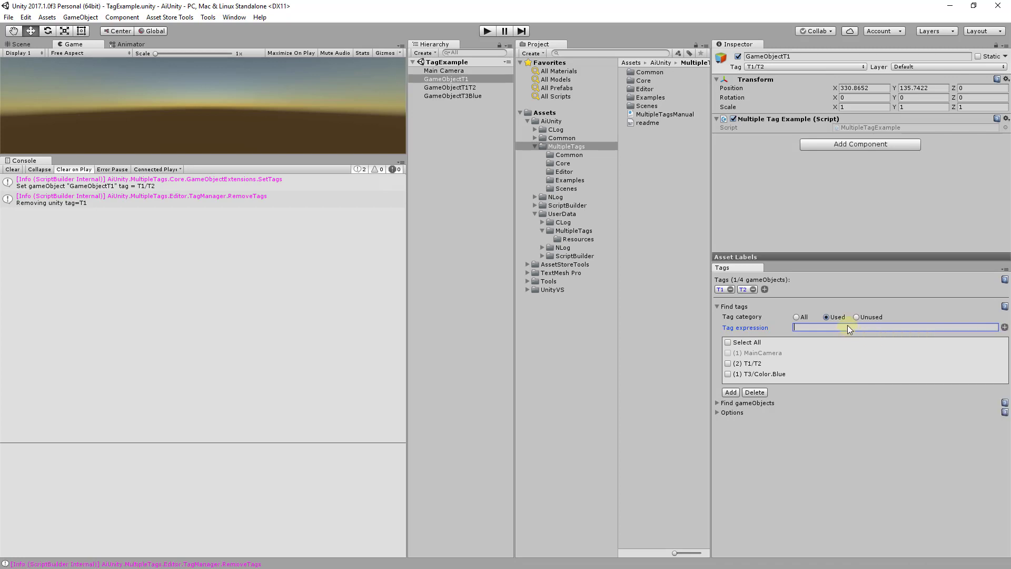
Step: Filter with the tag expression 'T1 | T3', then clear the expression
type("T1 | T")
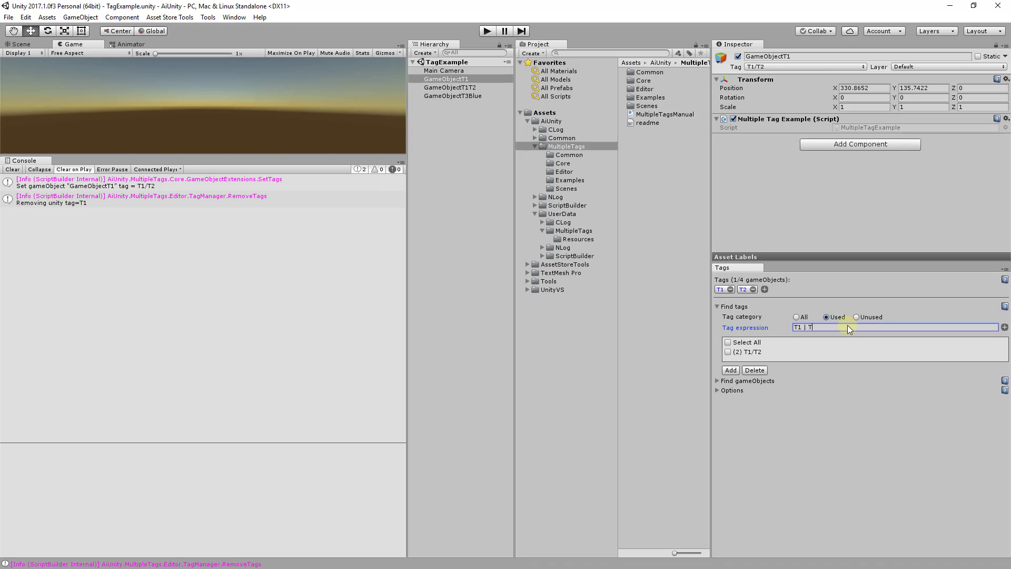
type("3")
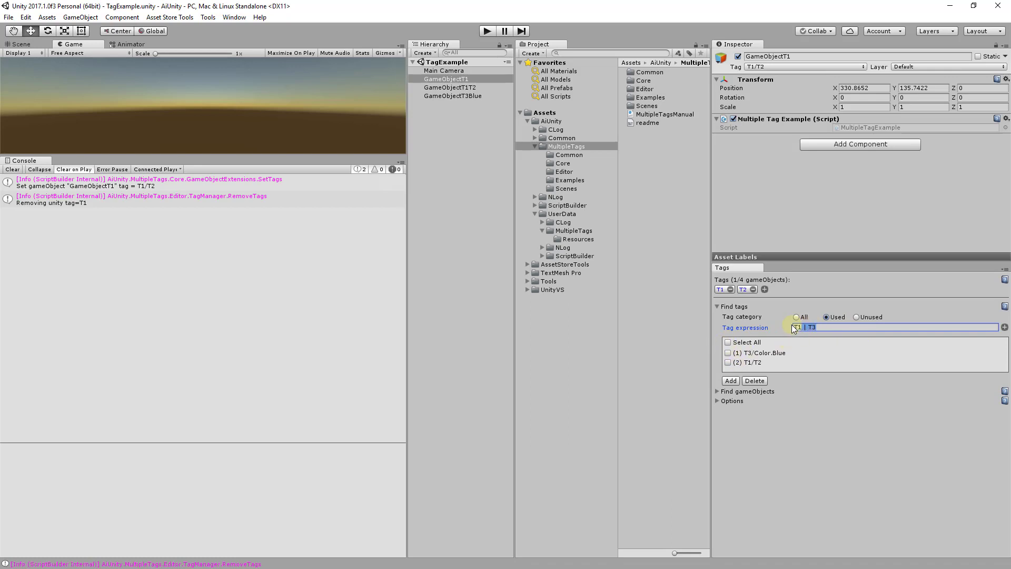
left_click(729, 380)
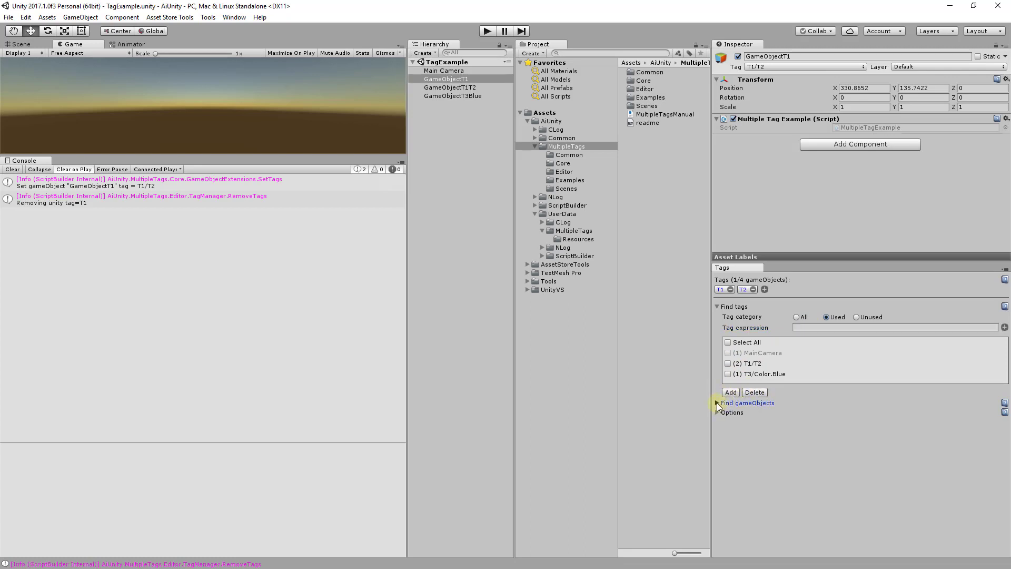
Step: Expand Find gameObjects, view the expression syntax help, and check GameObjectT1T2 in the results
left_click(716, 402)
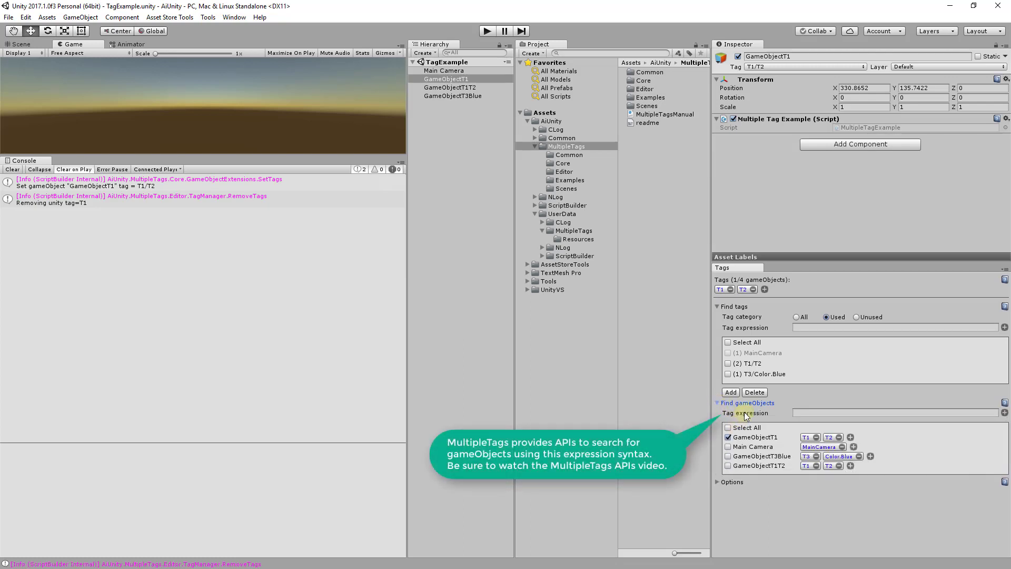
mouse_move(800, 416)
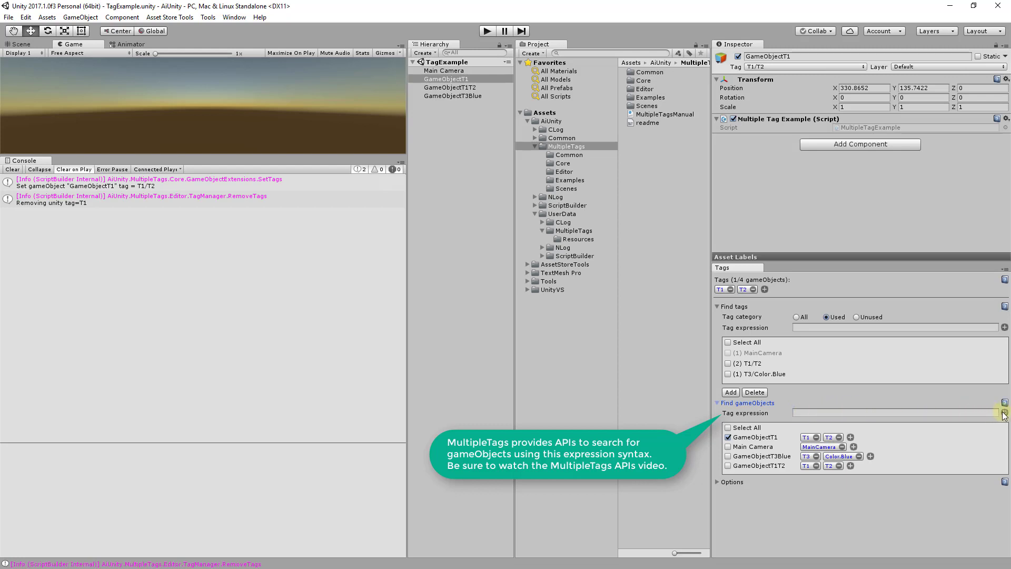
left_click(1003, 413)
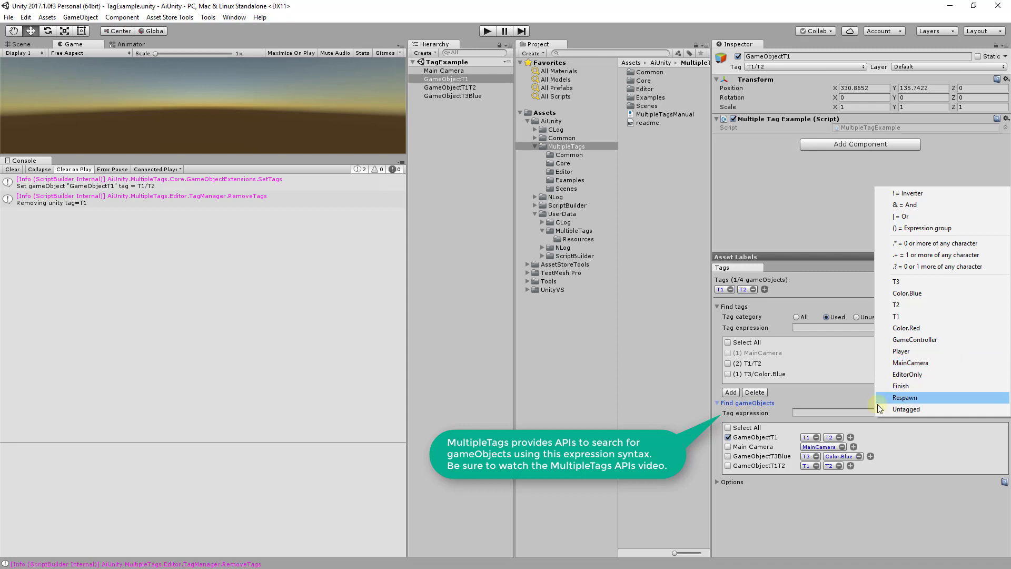
mouse_move(864, 417)
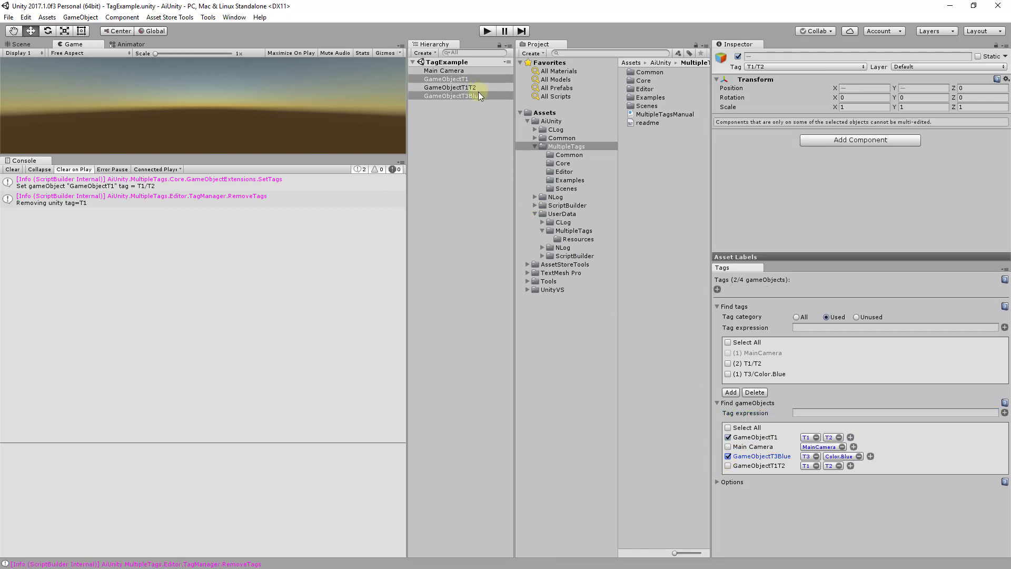
left_click(449, 87)
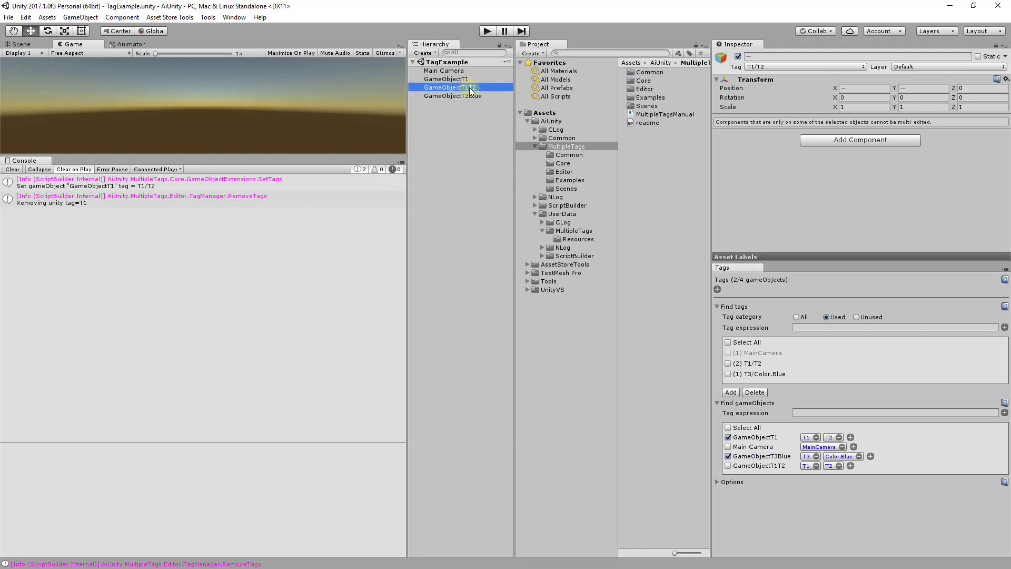
left_click(729, 465)
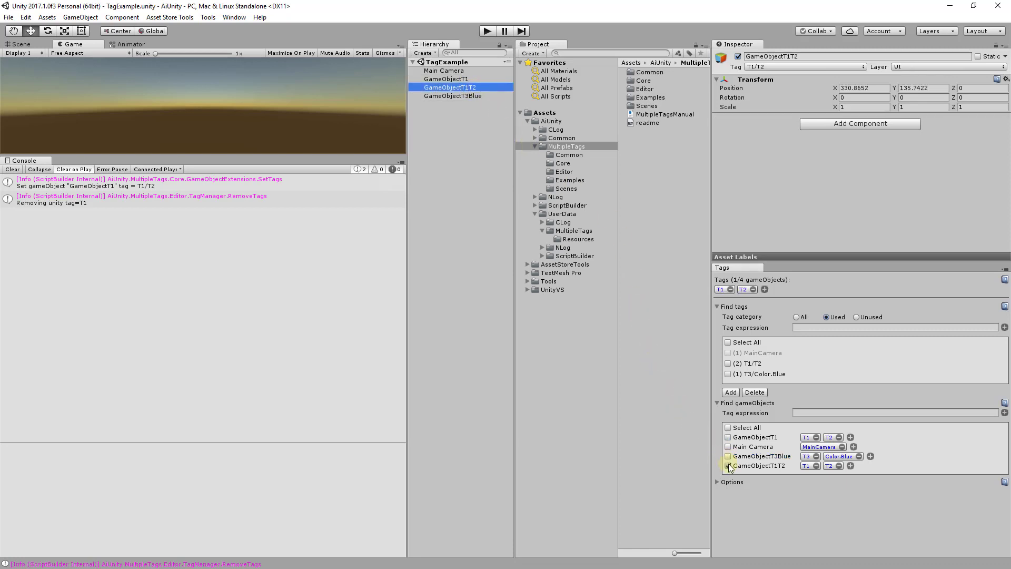
left_click(727, 465)
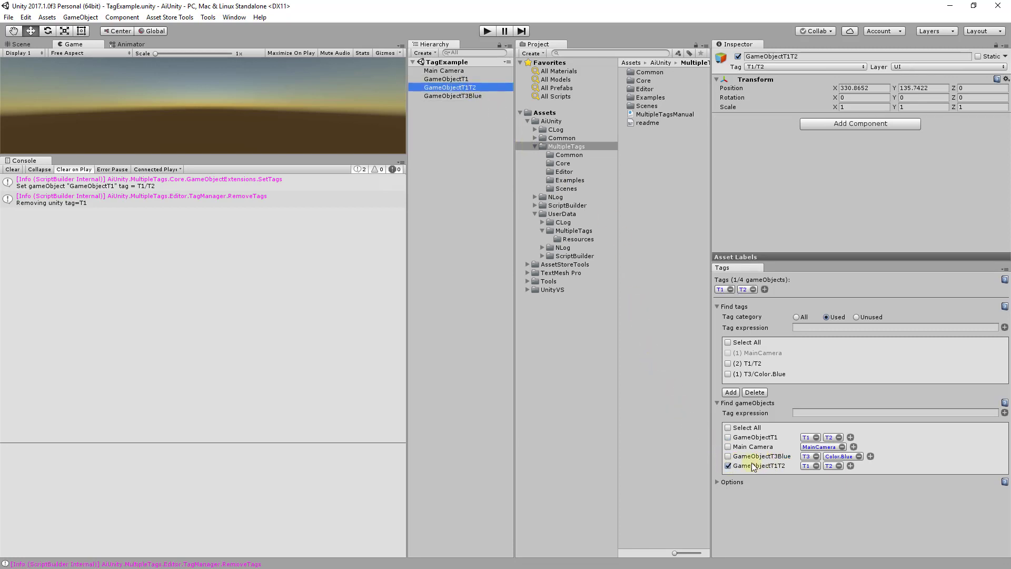
Step: Expand Options and open the MultipleTags Resources folder holding TagAccess.cs
left_click(731, 481)
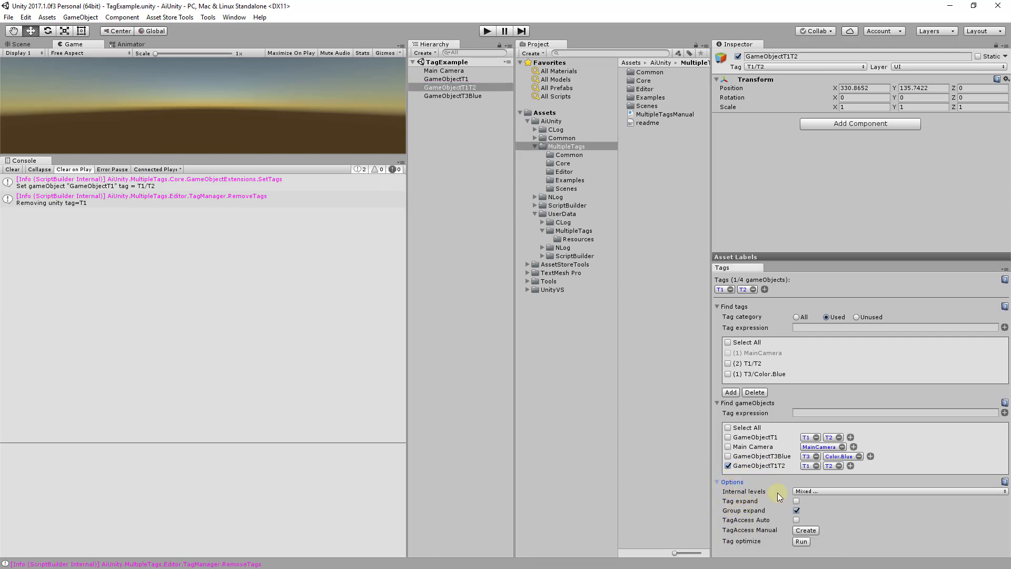
mouse_move(742, 500)
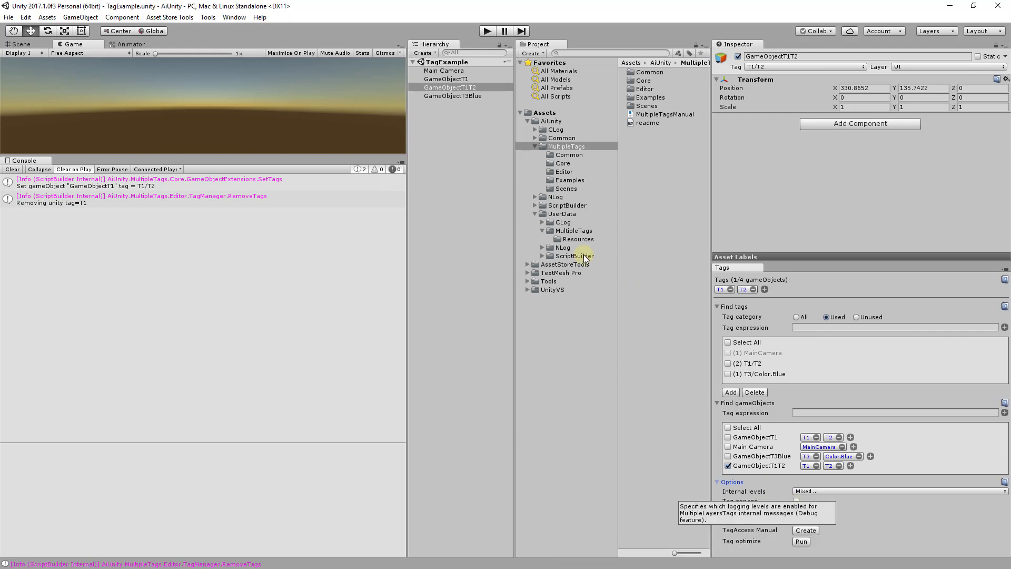
left_click(804, 531)
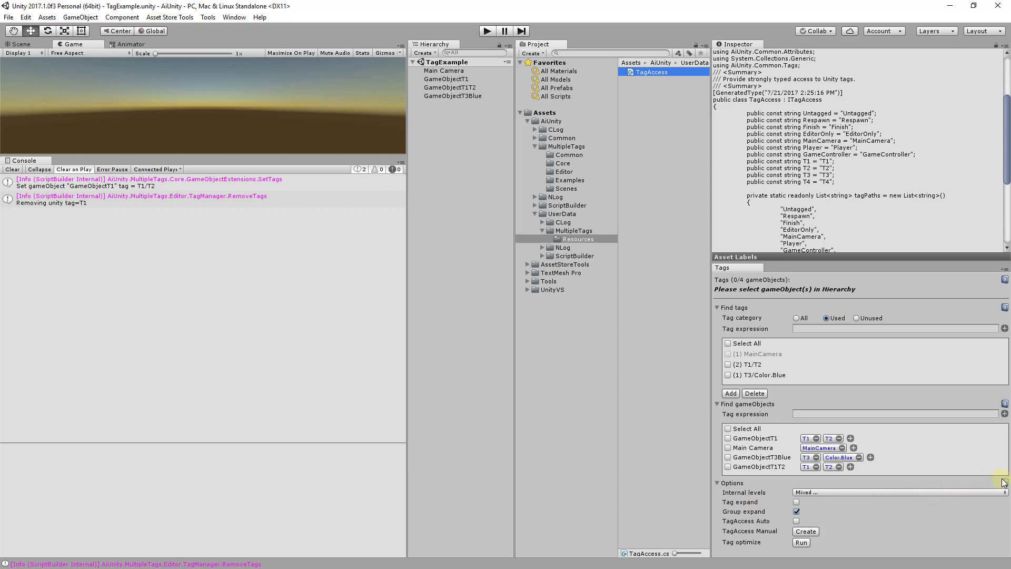
mouse_move(930, 534)
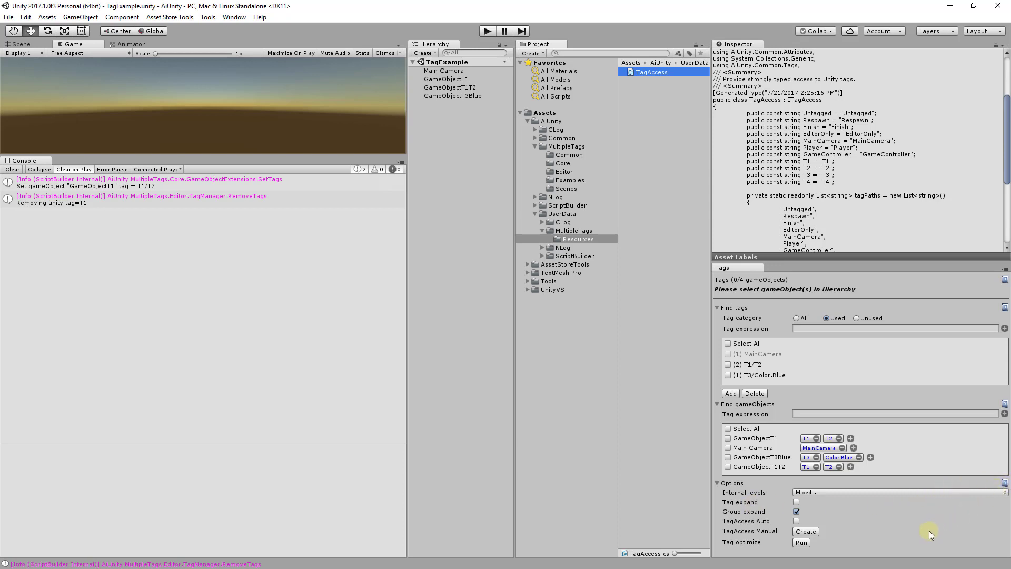